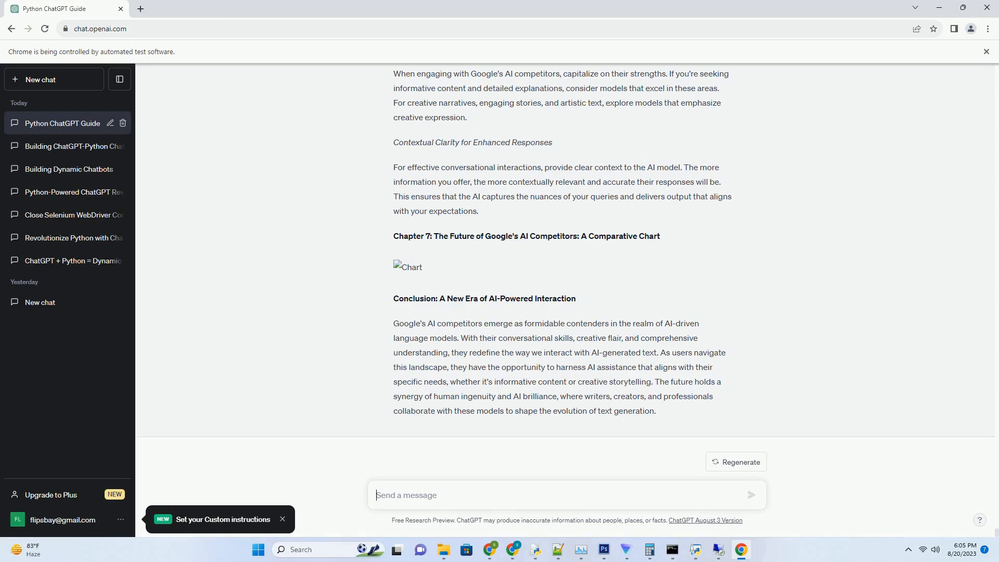
Step: Submit the vanishing-history article prompt and follow chapters through the Chapter 7 chart and conclusion
click(405, 495)
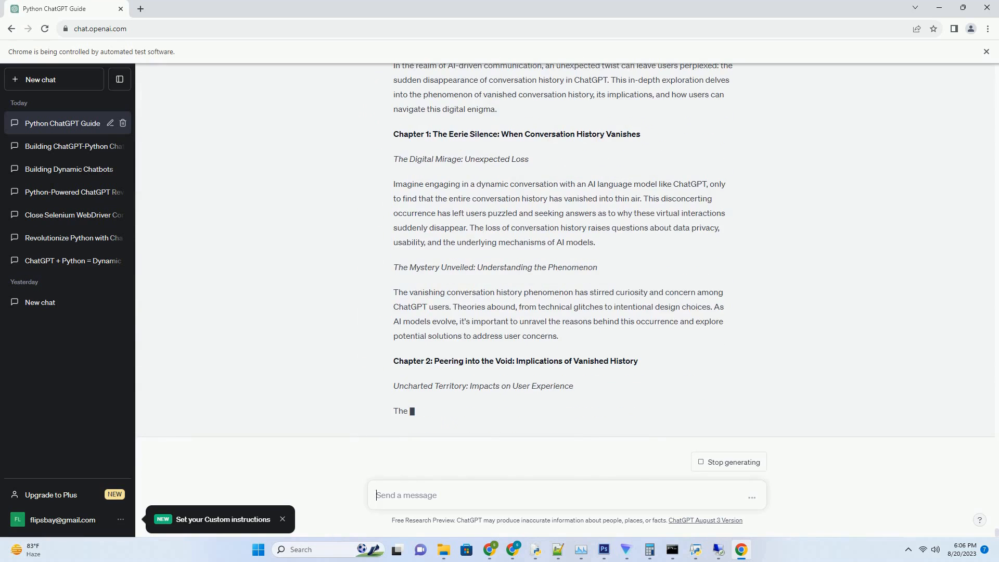
scroll(down, 3)
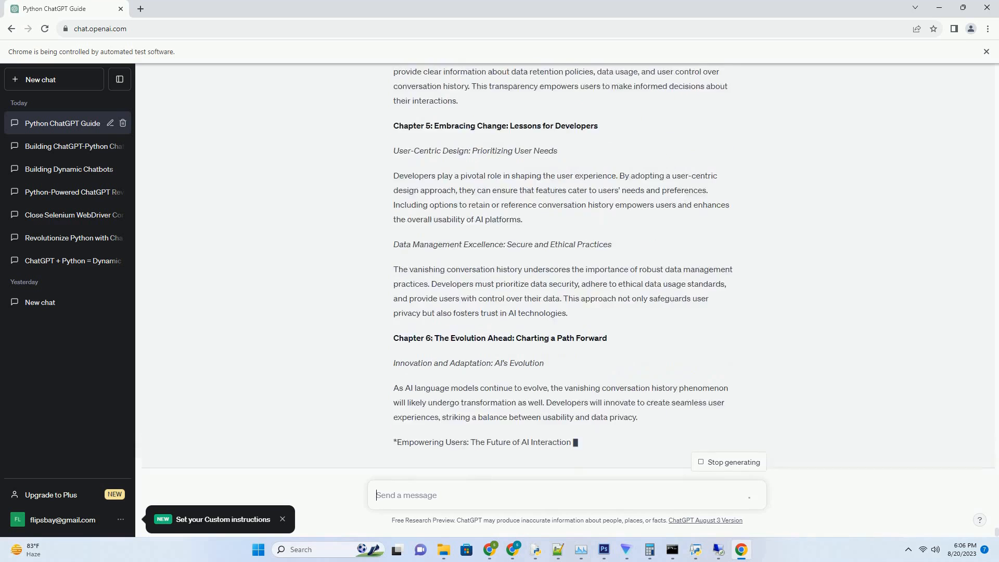
scroll(down, 3)
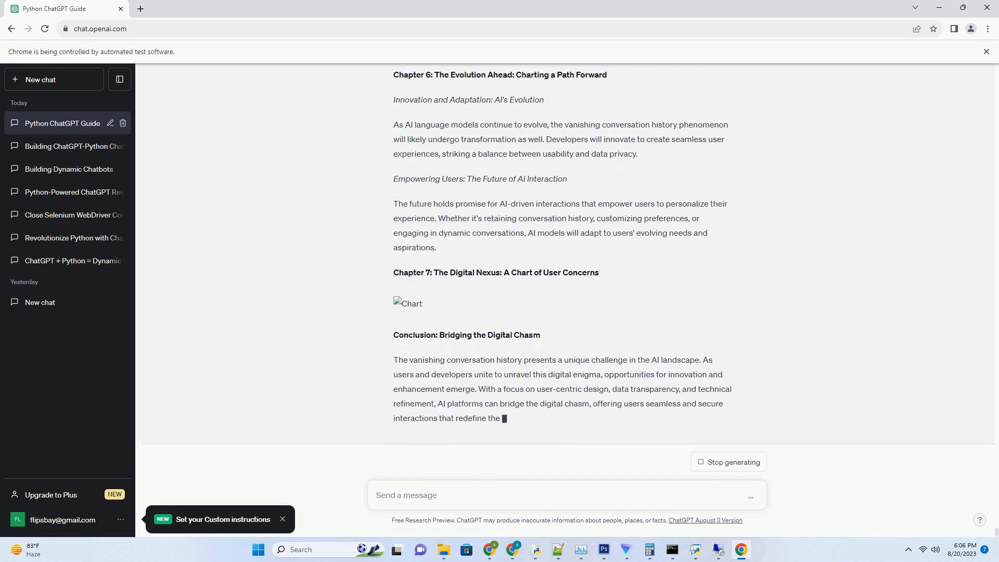